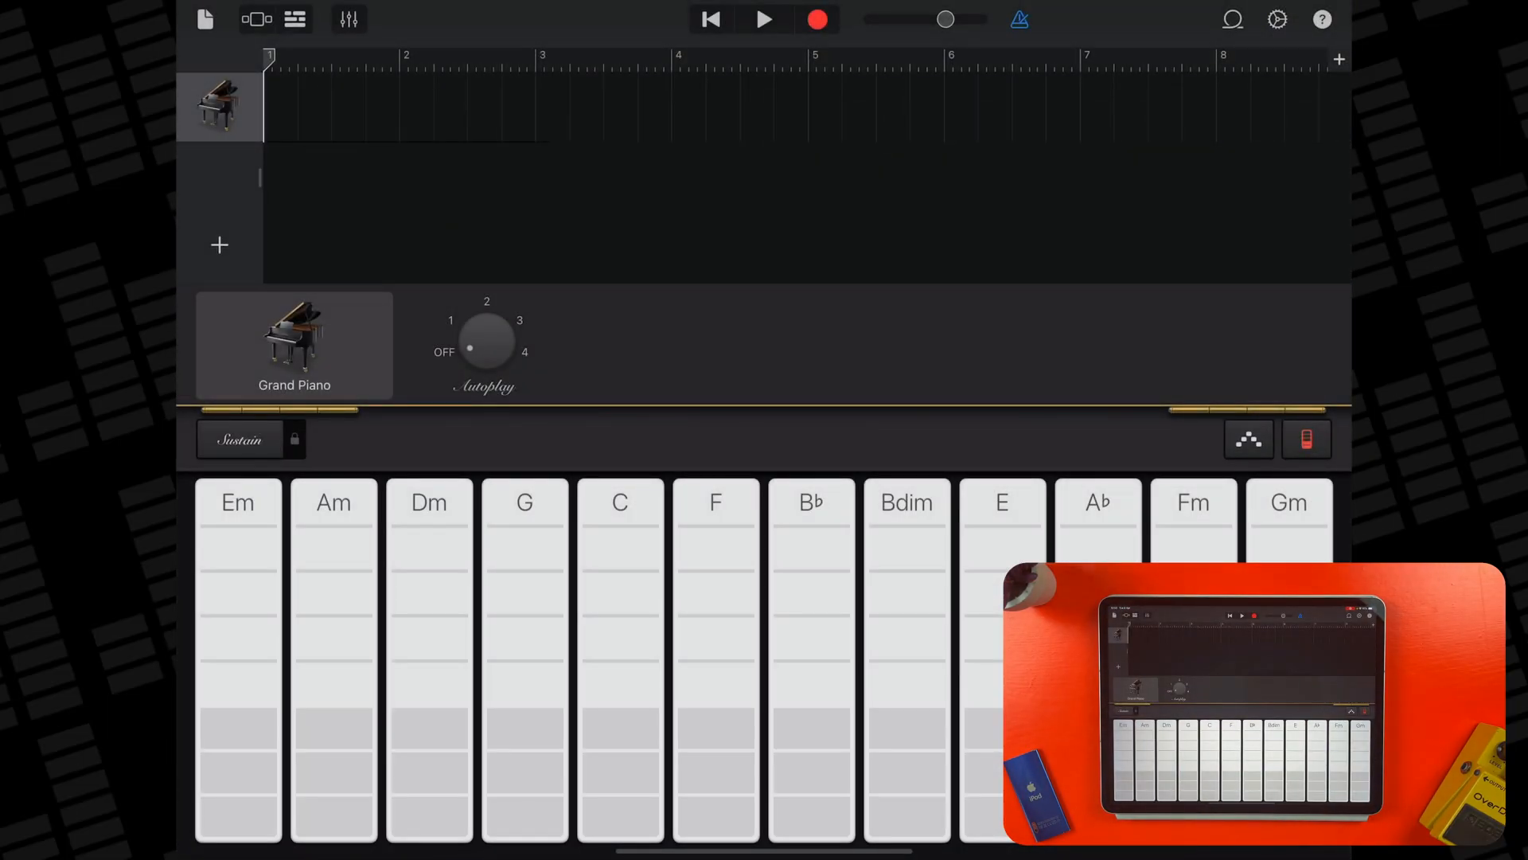
Step: Customize the piano's fifth chord strip from C to Dm7 via Edit Chords and return to the piano
left_click(1306, 440)
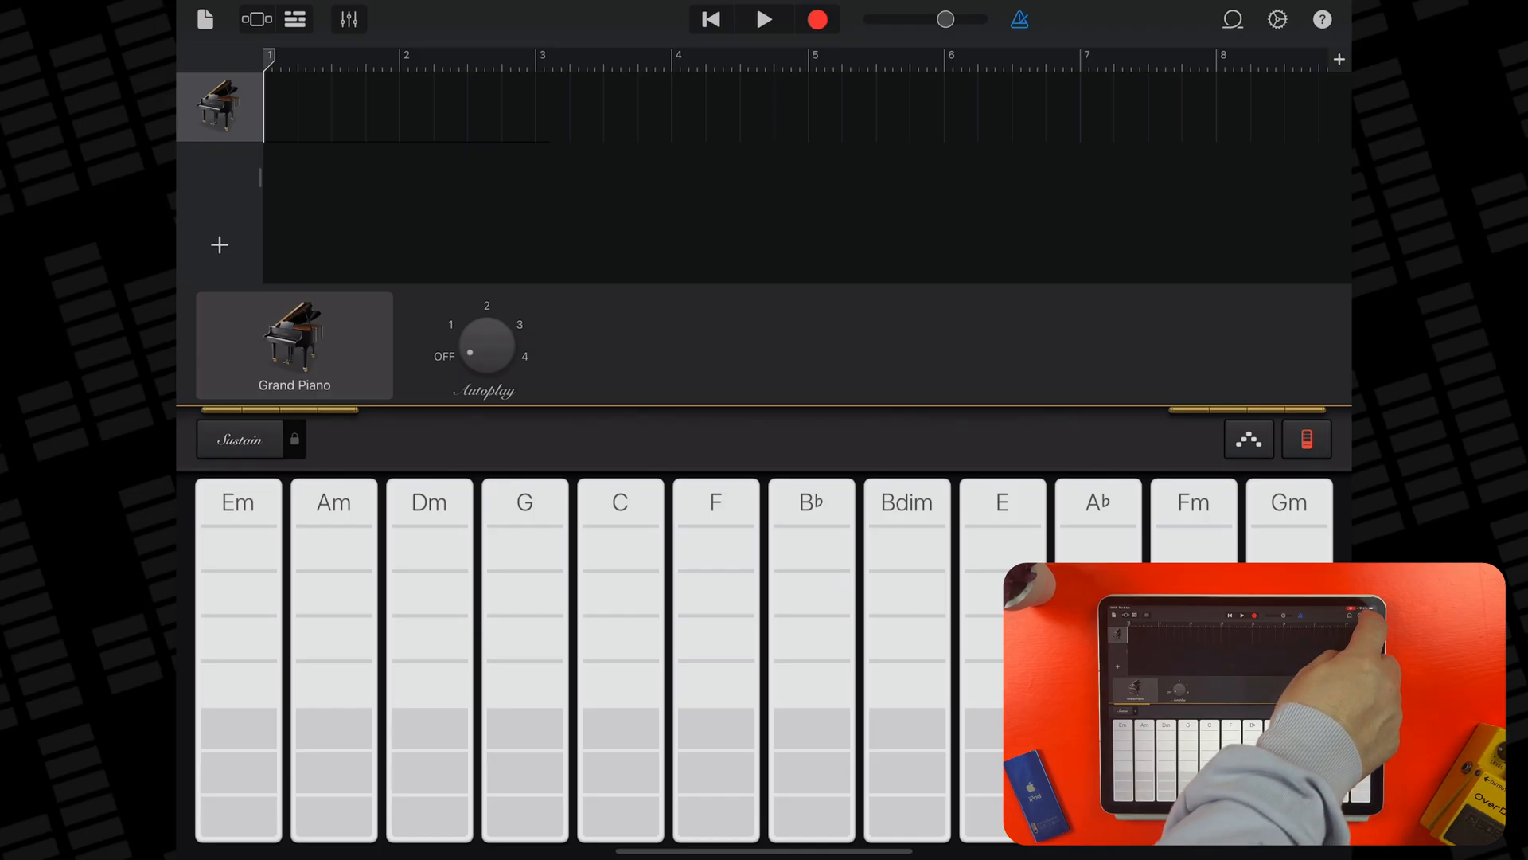
left_click(1277, 19)
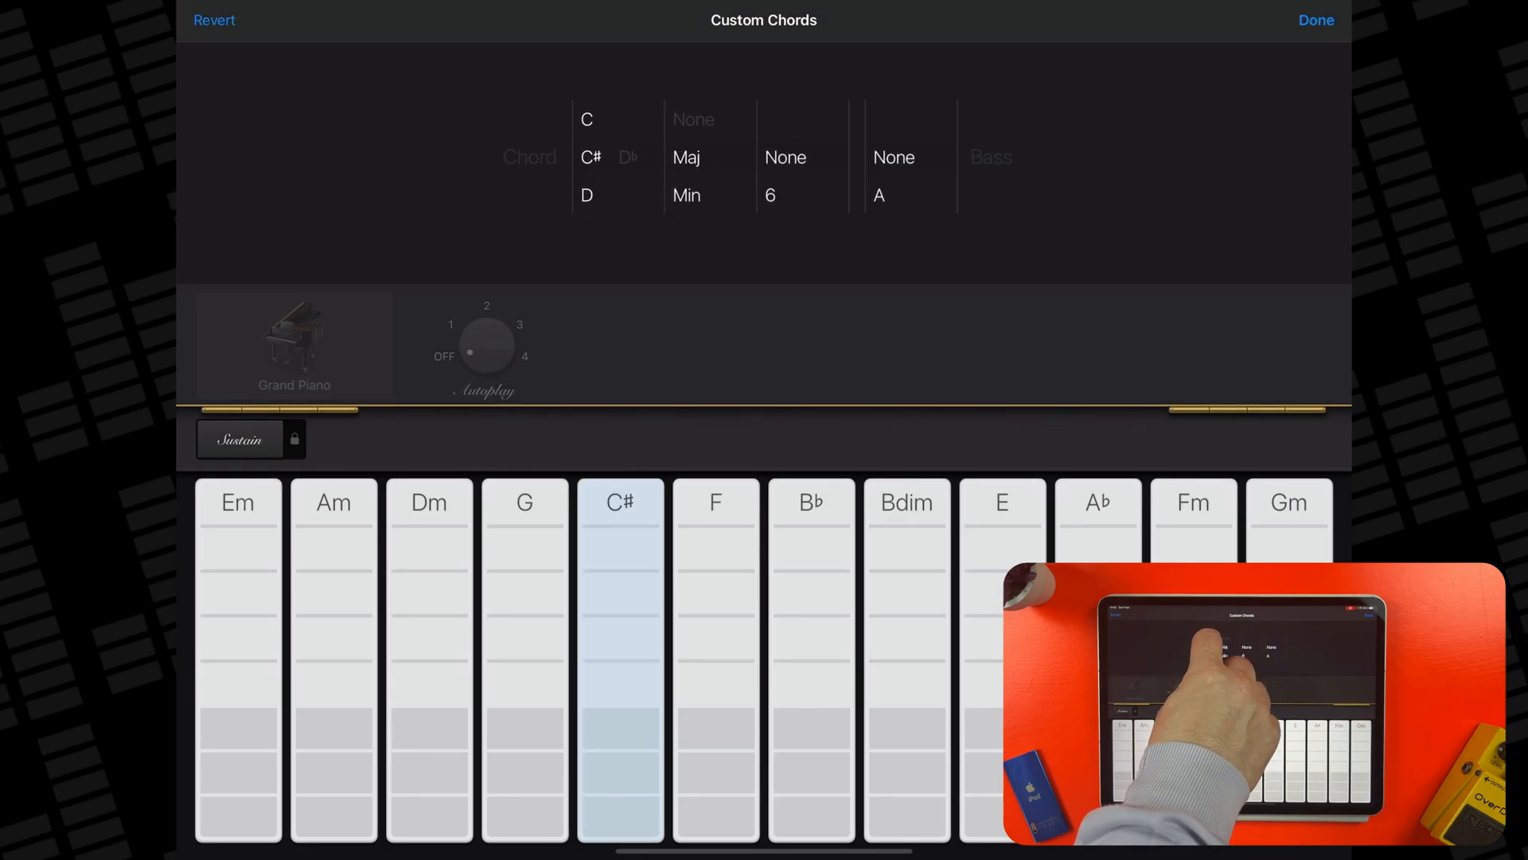
scroll("down", 3)
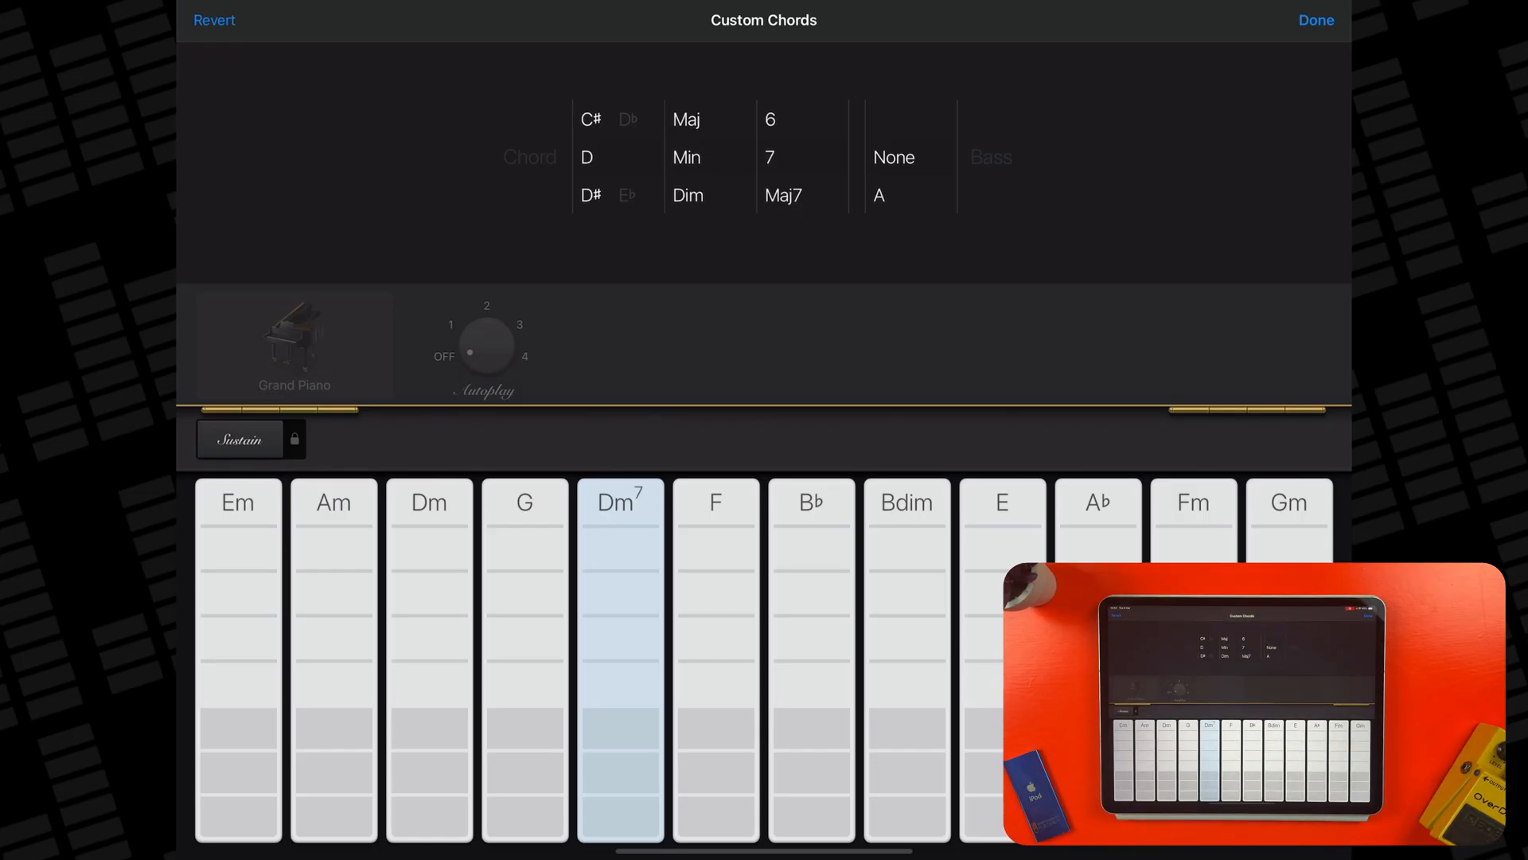
left_click(1315, 19)
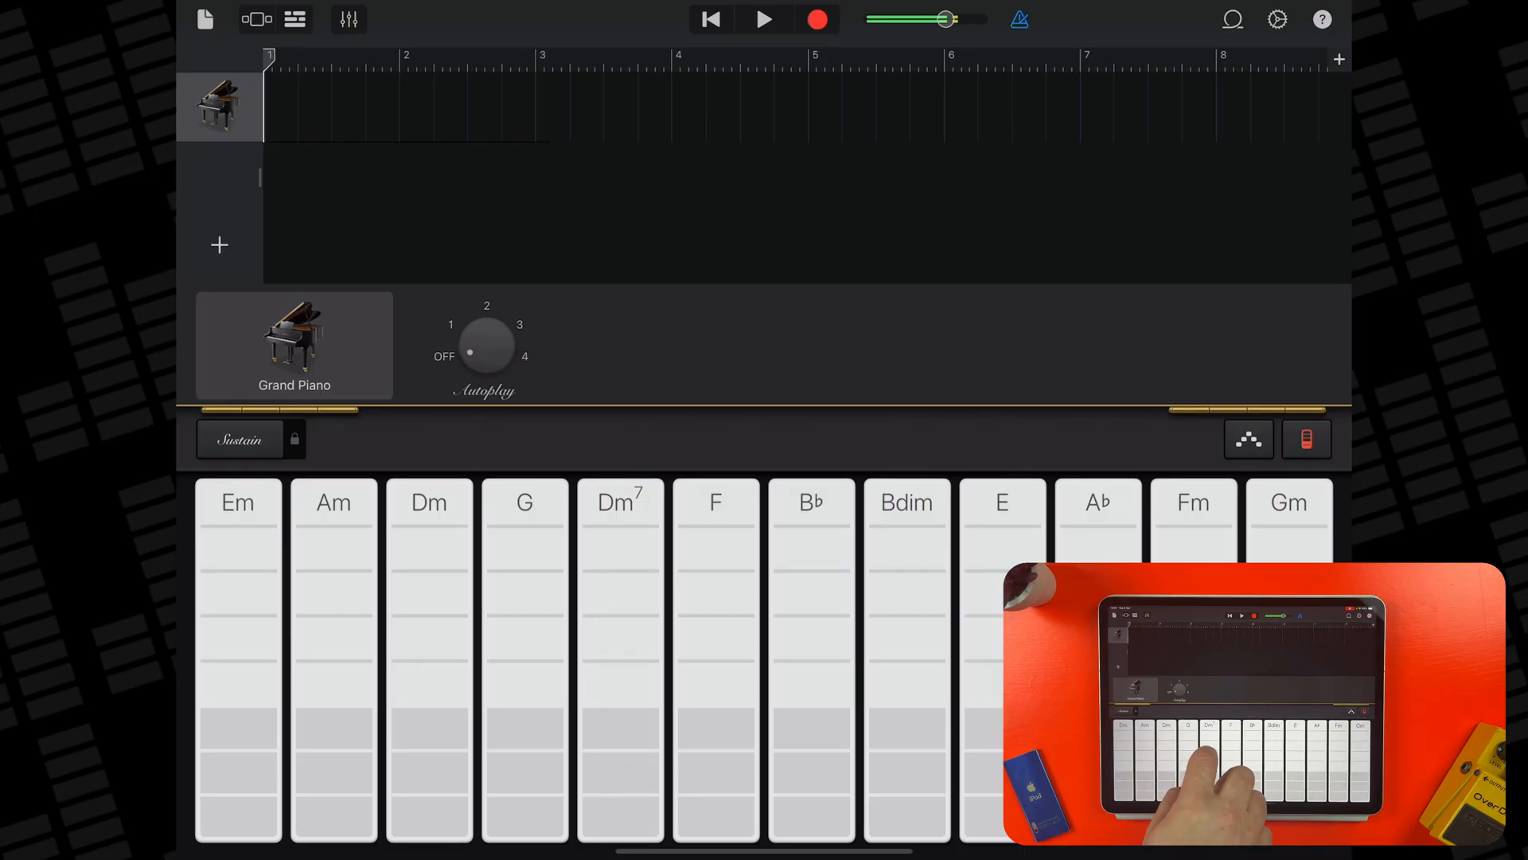
Step: Reopen custom chord editing on the Dm7 strip to add an A bass note
left_click(621, 662)
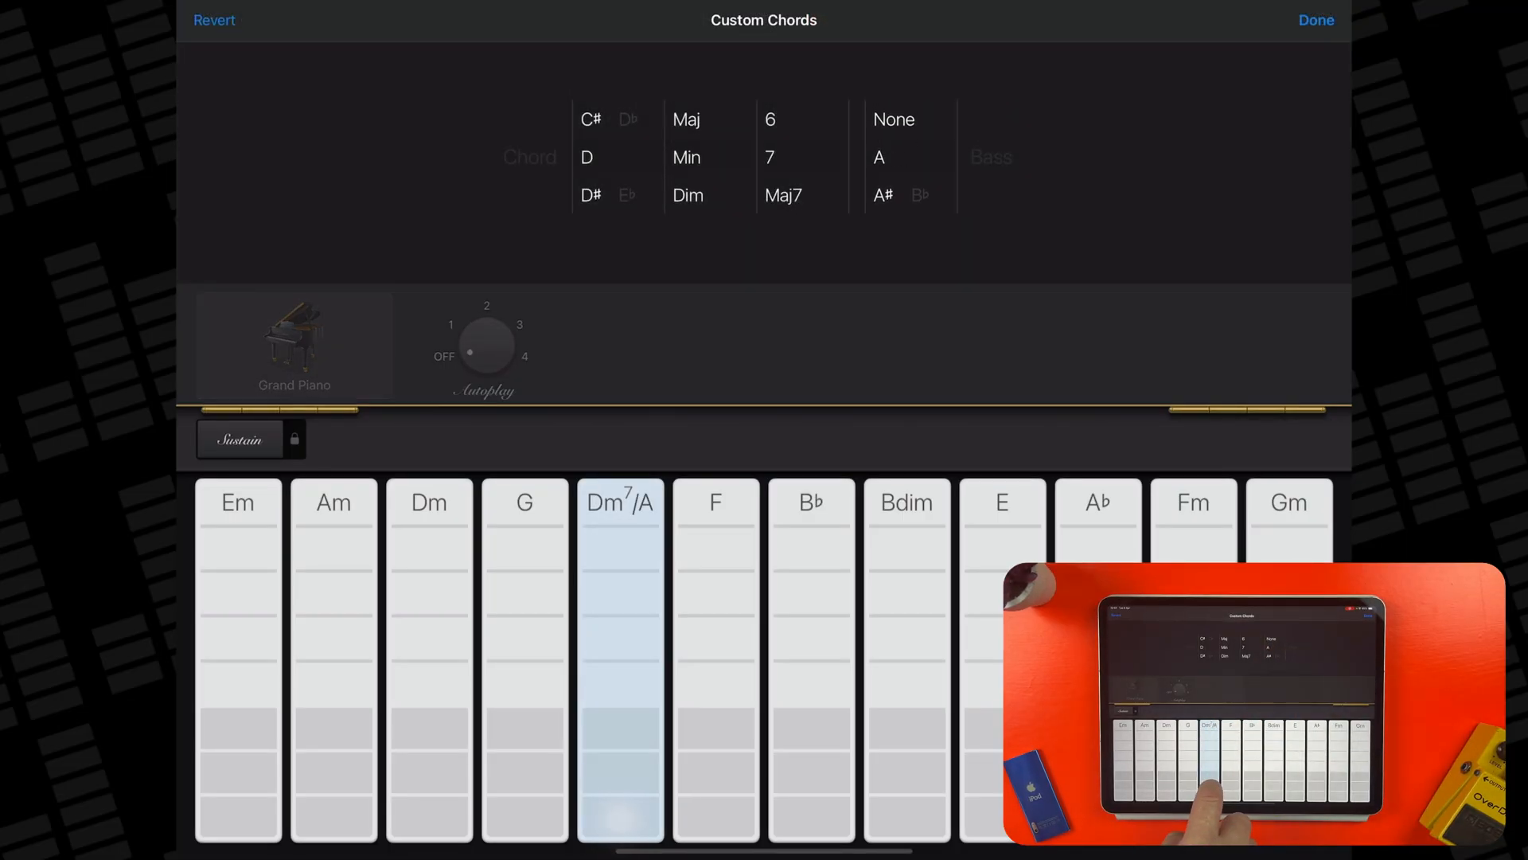
Step: Spin the Bass wheel through C and E to F so the strip becomes Dm7/F, and confirm
left_click(620, 683)
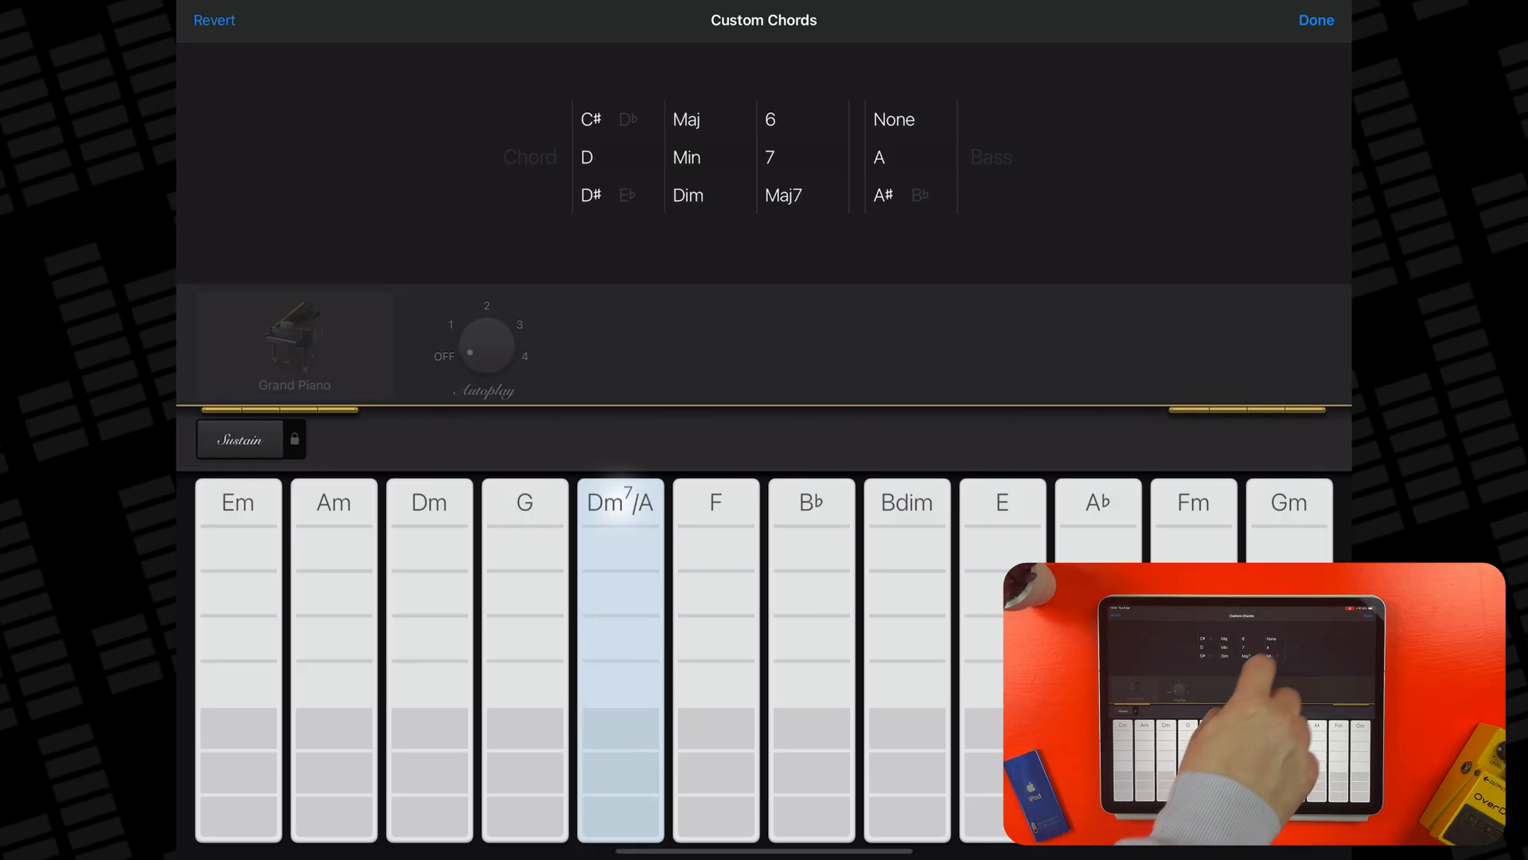
scroll("down", 3)
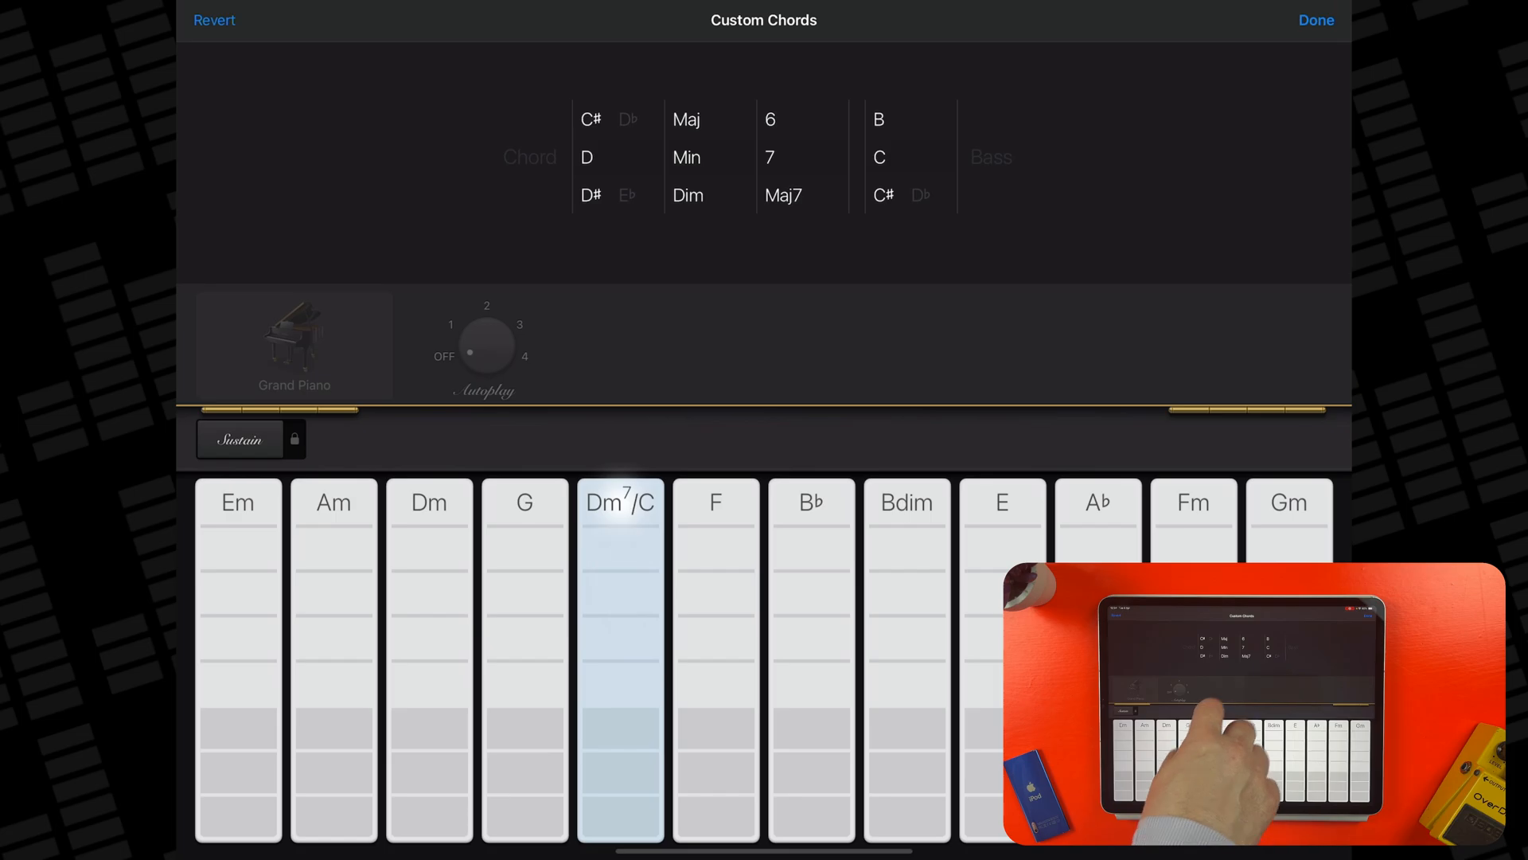
scroll("down", 3)
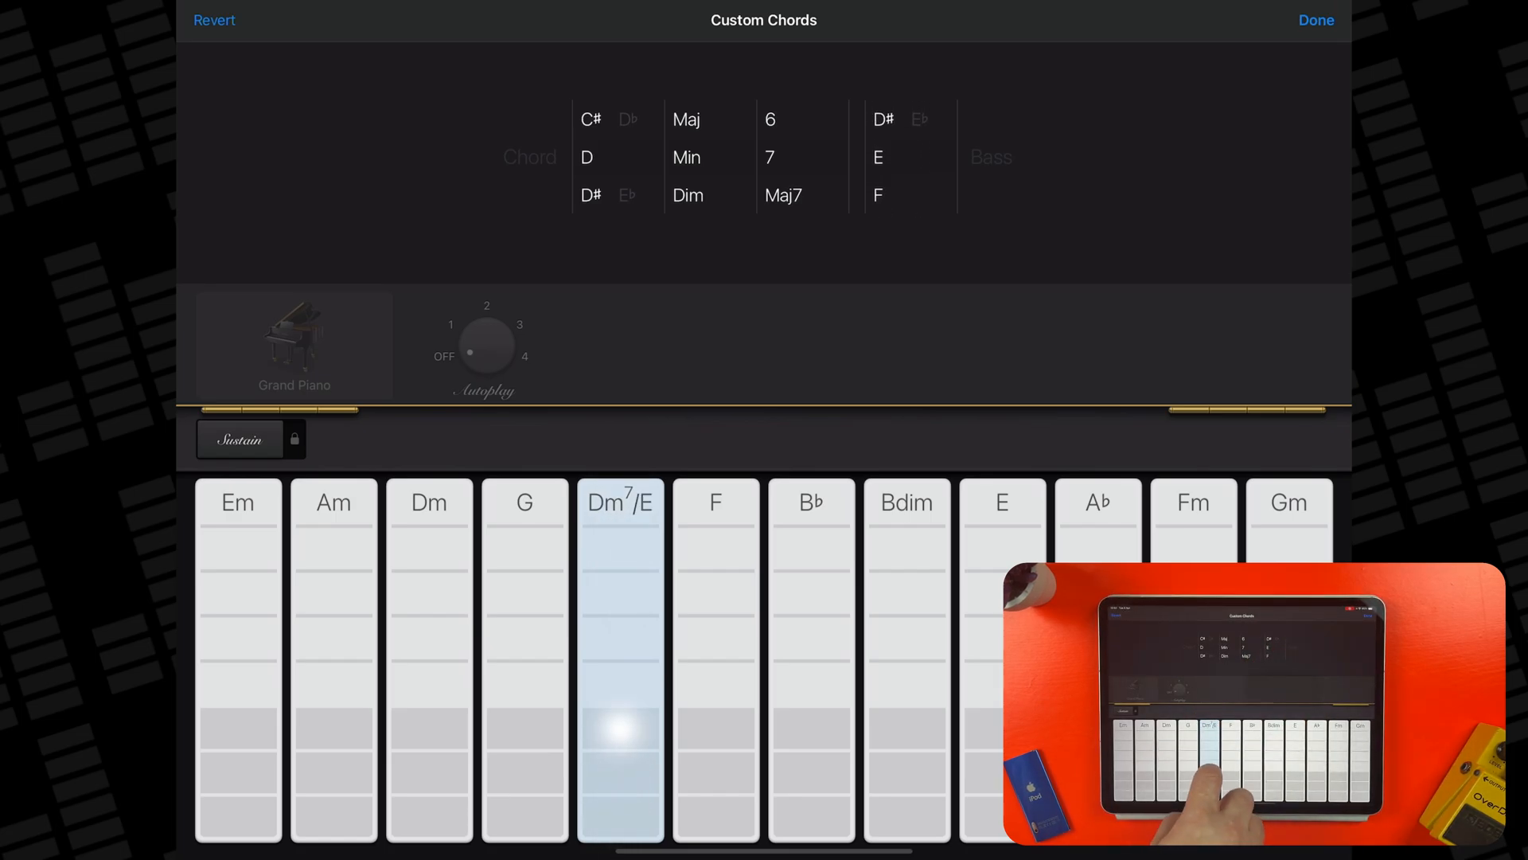
scroll("down", 3)
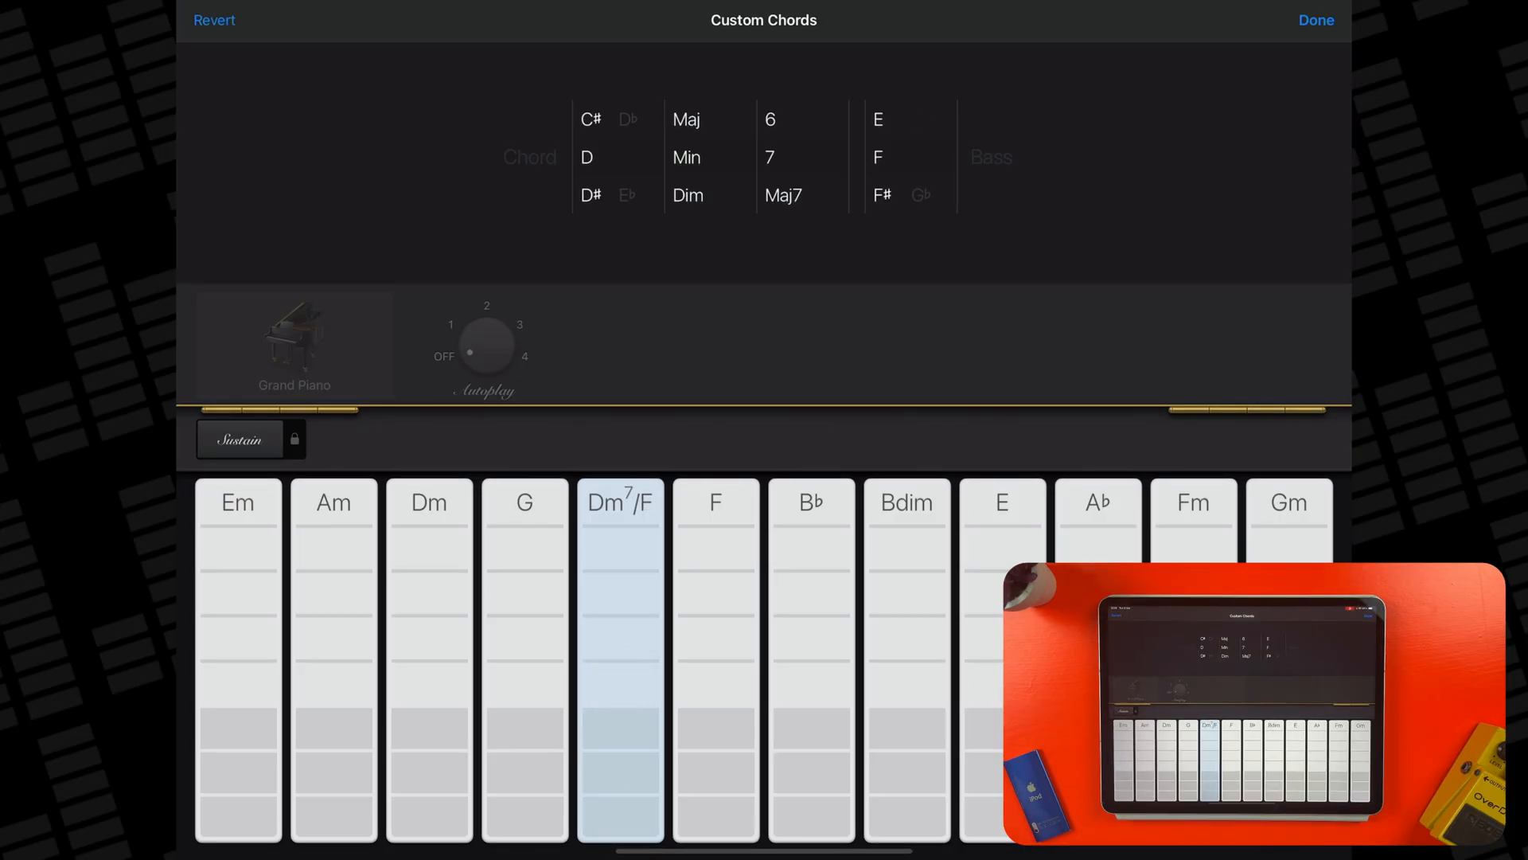
left_click(1315, 19)
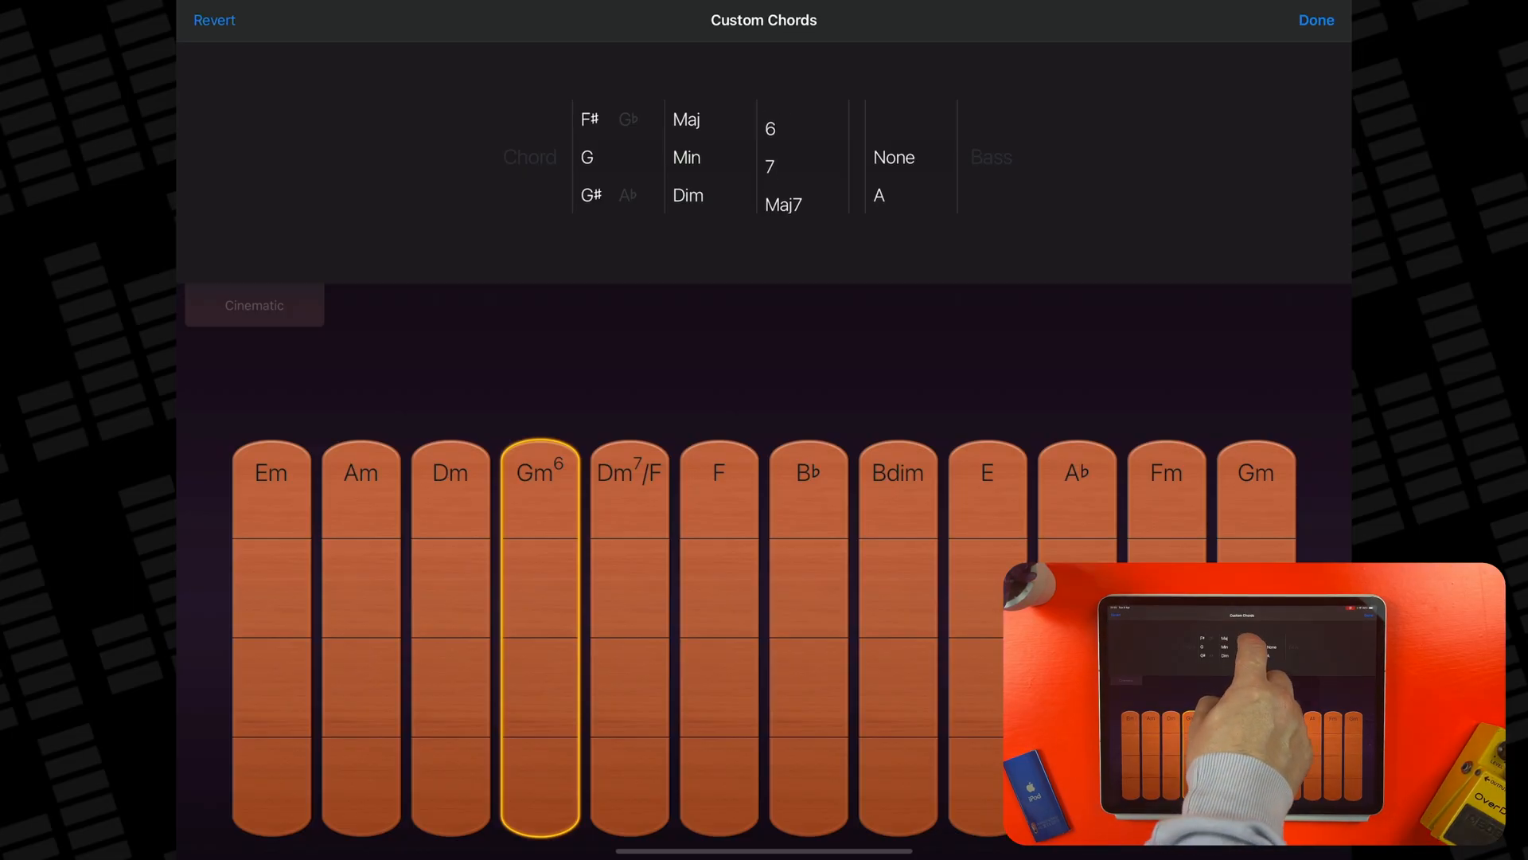
Step: Set the strings instrument's G strip wheels to G, Min, 6 to make it Gm6
left_click(769, 166)
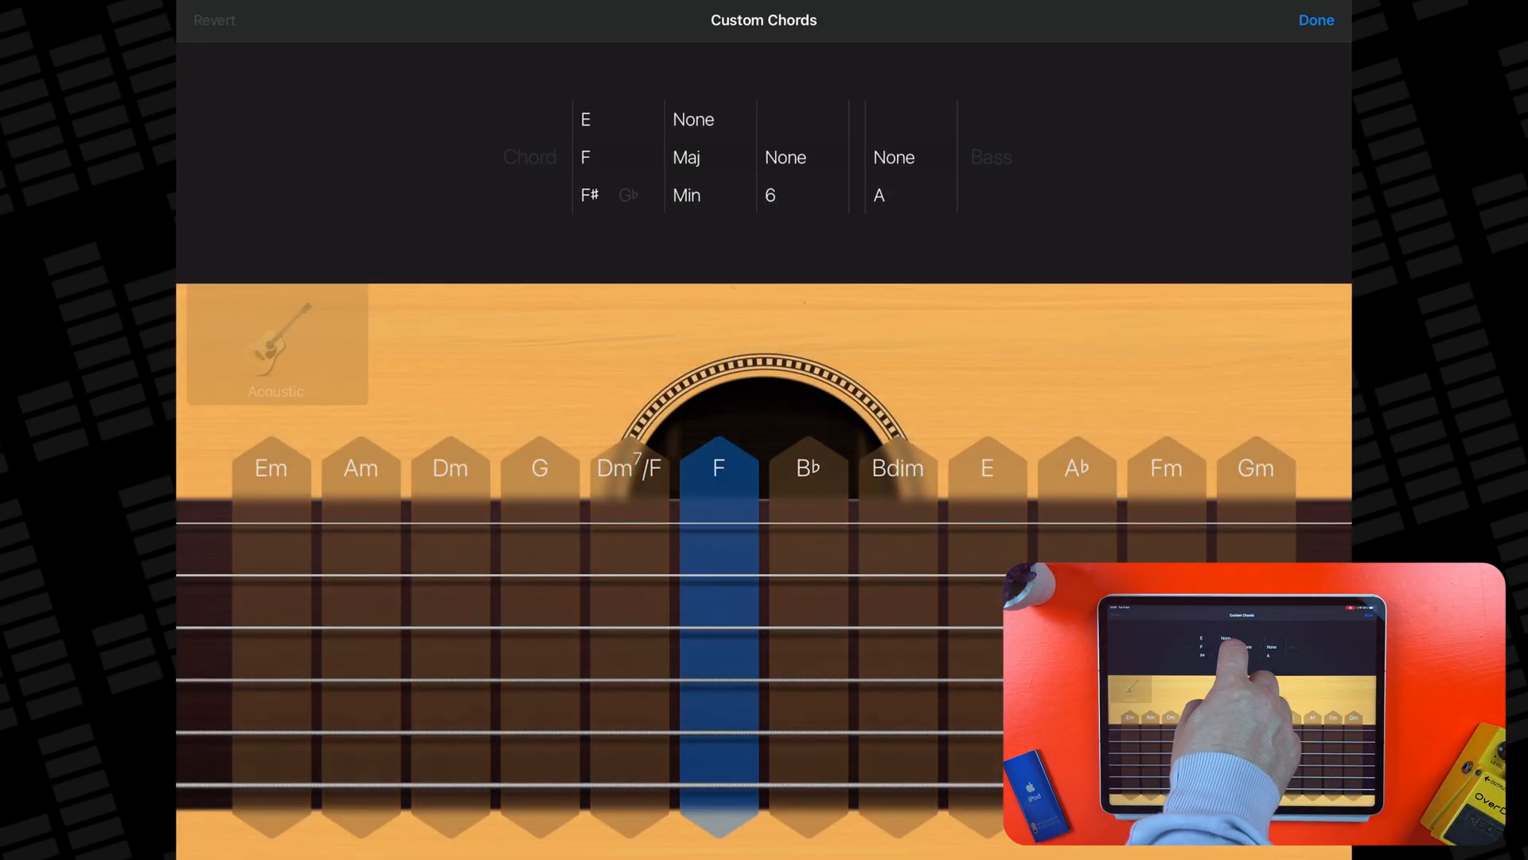
Step: Set the acoustic guitar's F strip to Min and 7, making it Fm7, and select it to check
scroll("down", 3)
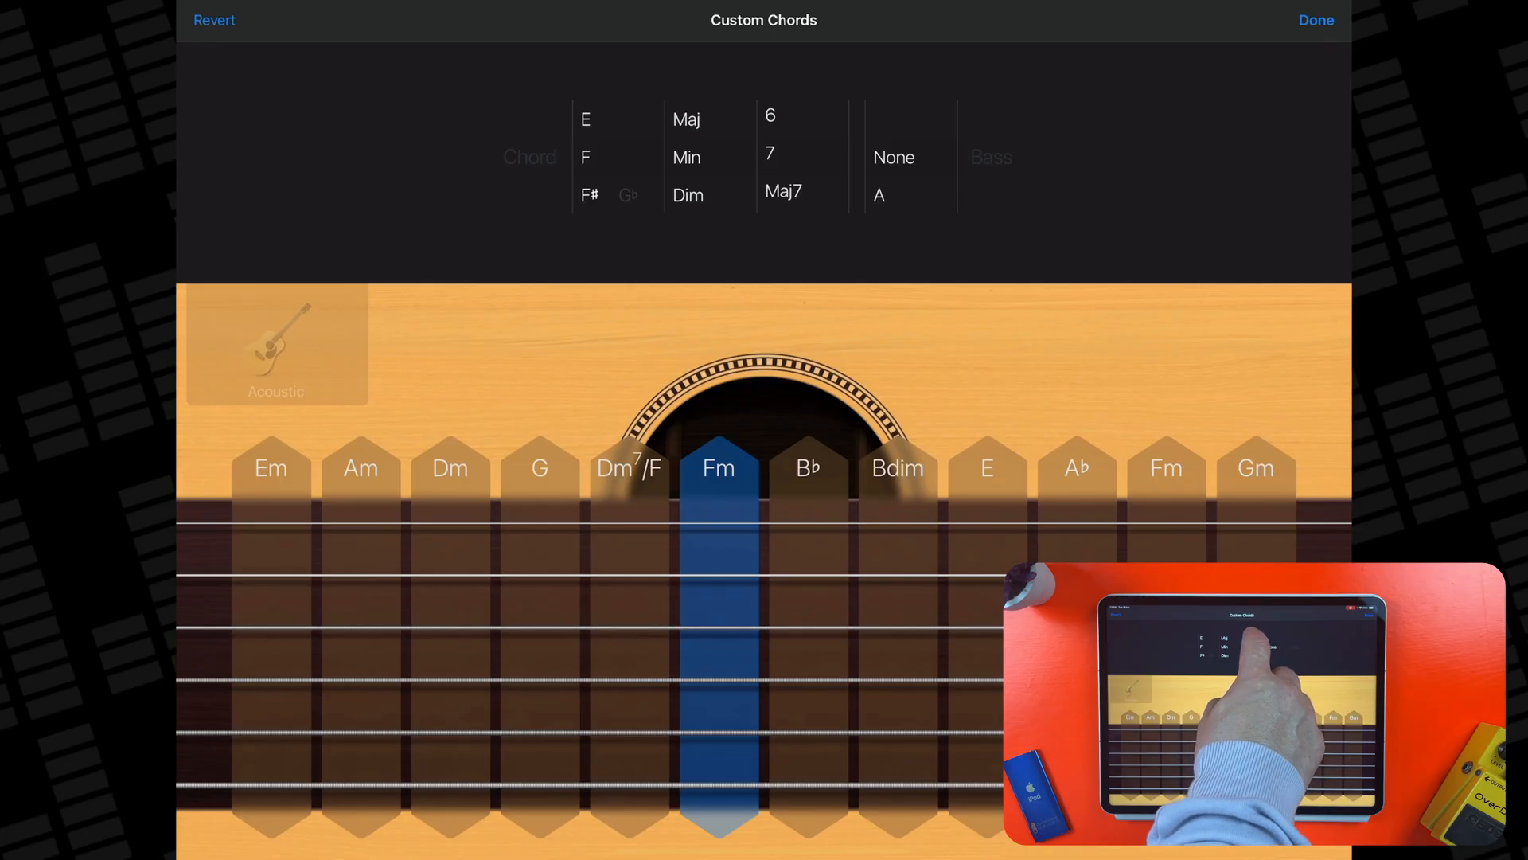
left_click(771, 154)
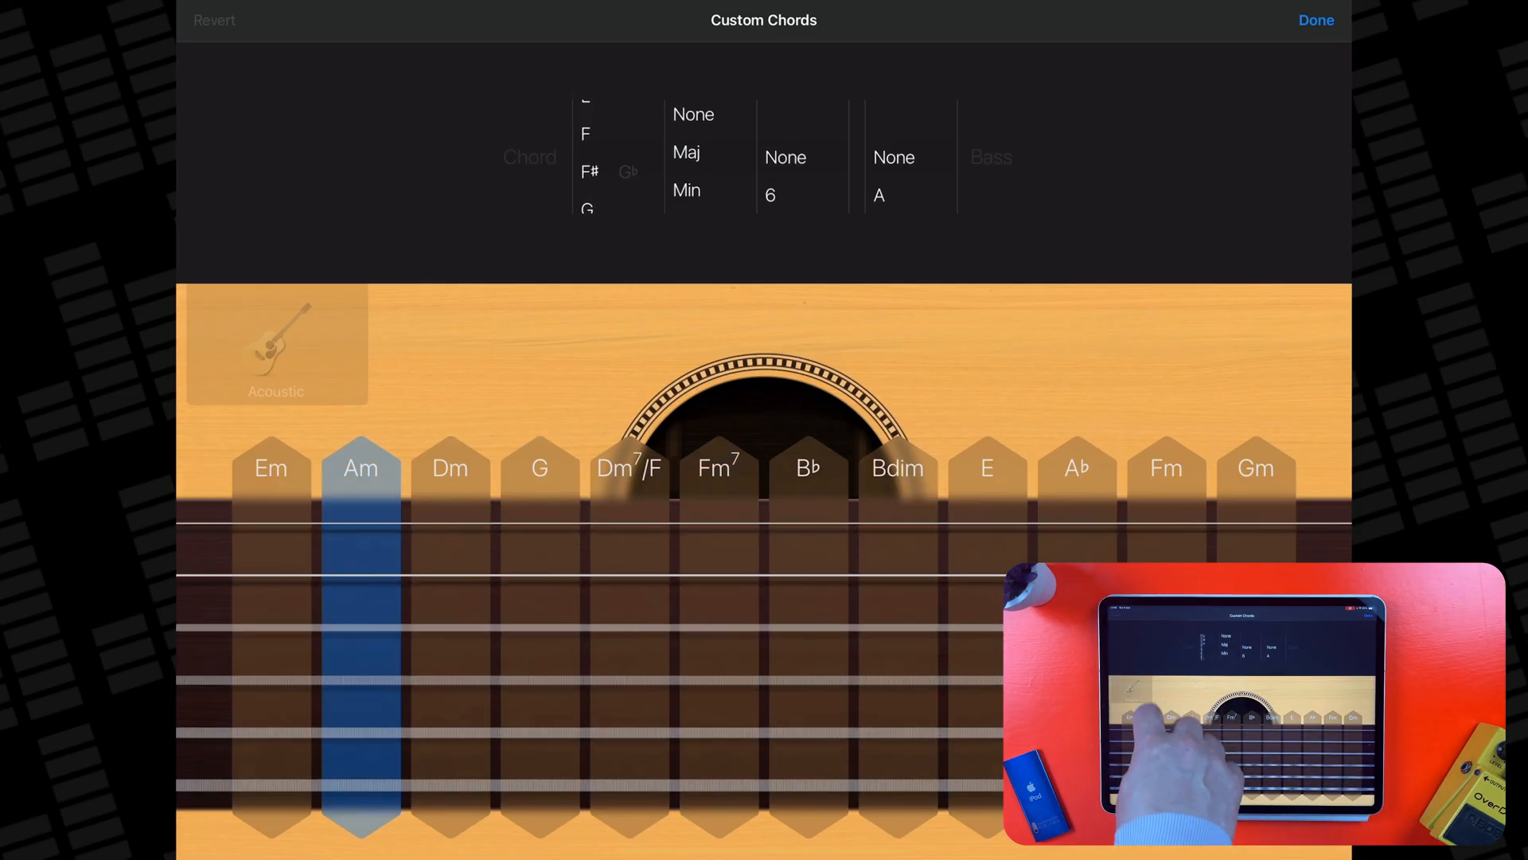
left_click(718, 468)
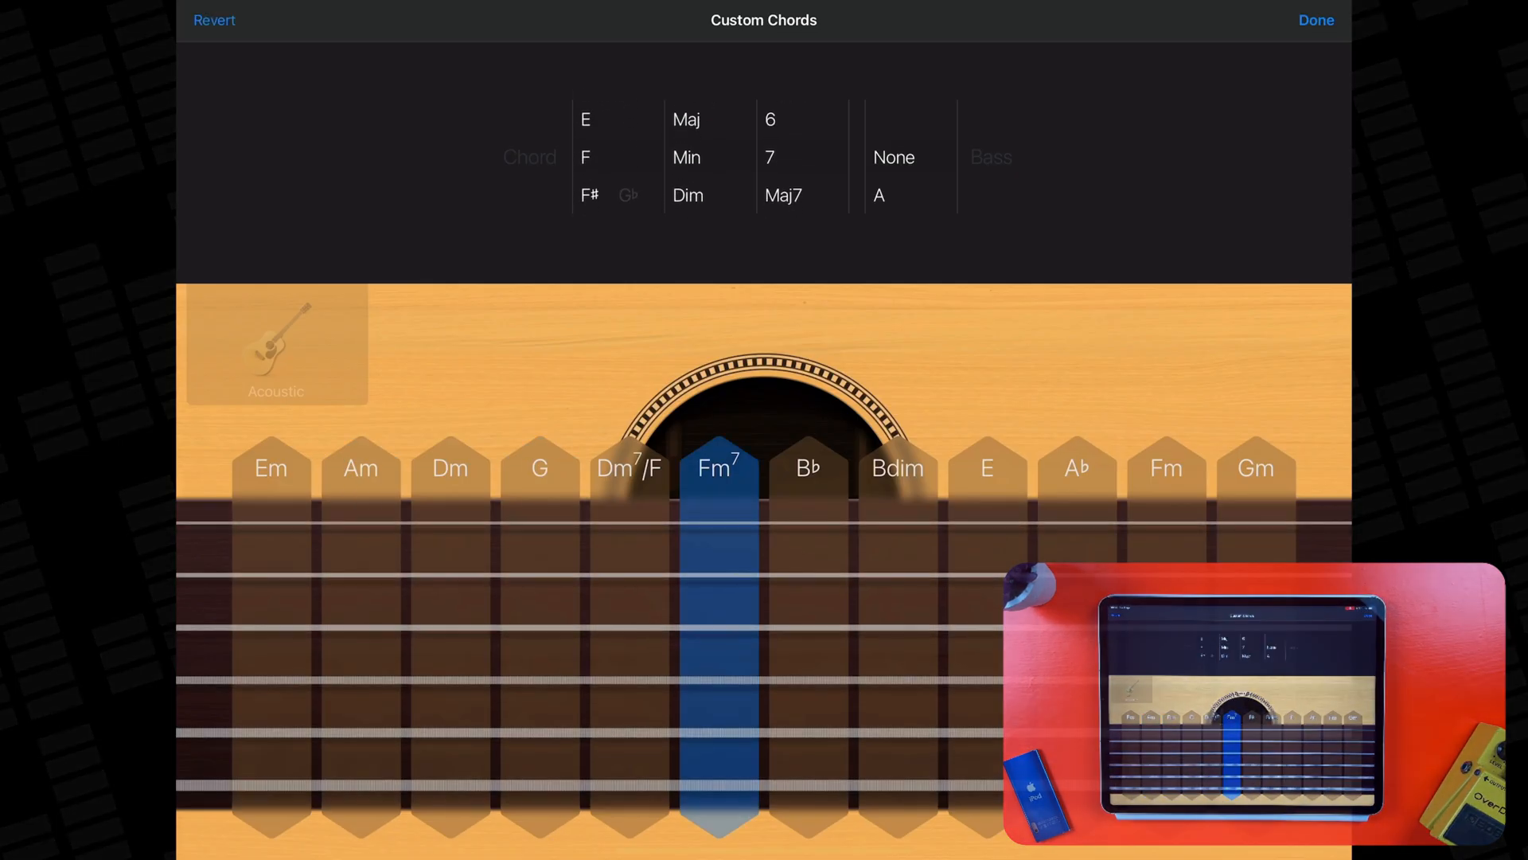